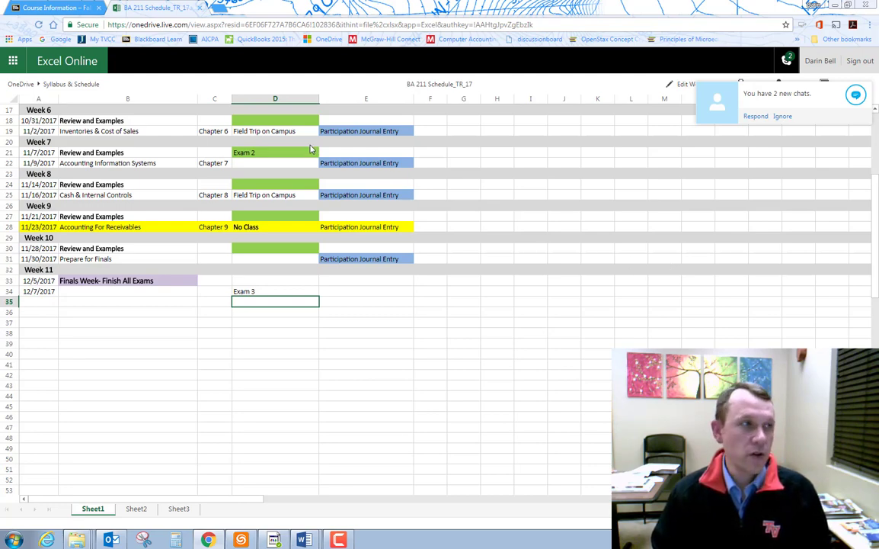
Switch from the BA 211 Schedule workbook to the Principles of Accounting syllabus document.
click(168, 16)
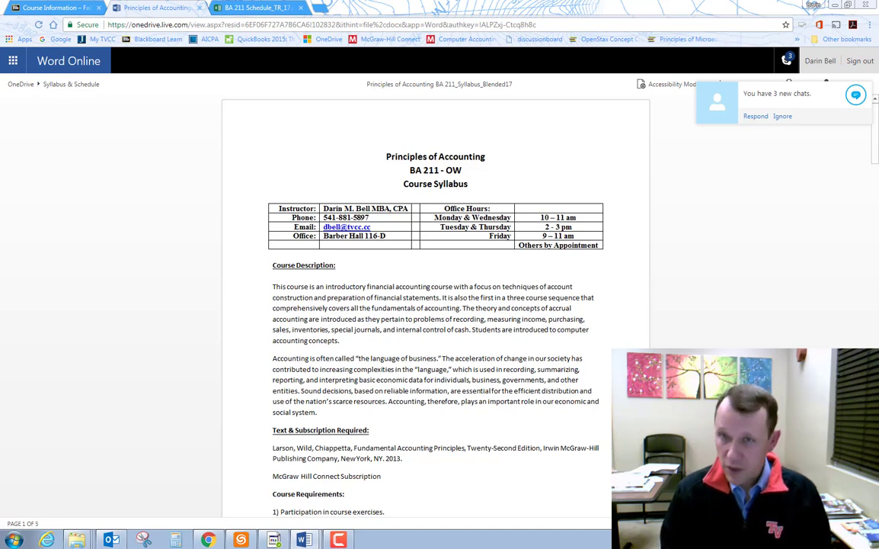
Go back to the Blackboard browser tab for the BA 211 course.
click(782, 115)
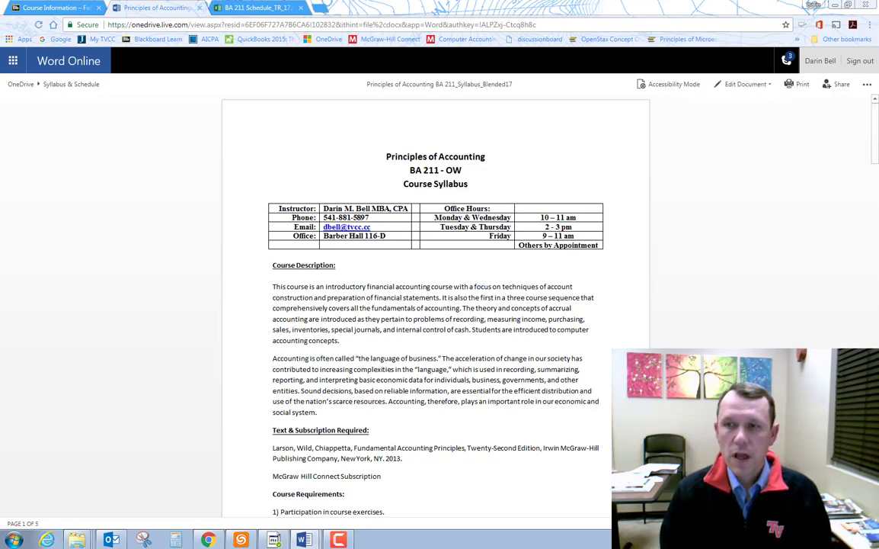
mouse_move(835, 314)
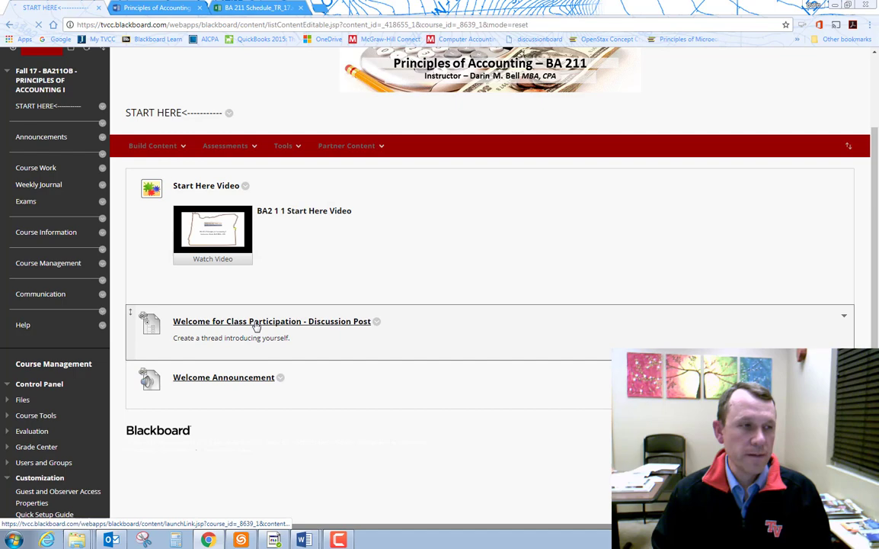
View the Welcome for Class Participation discussion post, then return to START HERE.
click(272, 321)
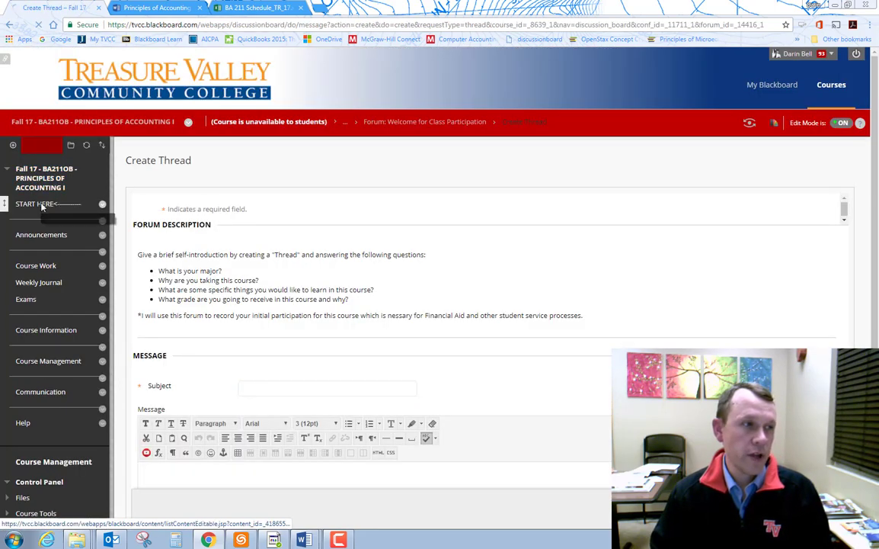
click(41, 234)
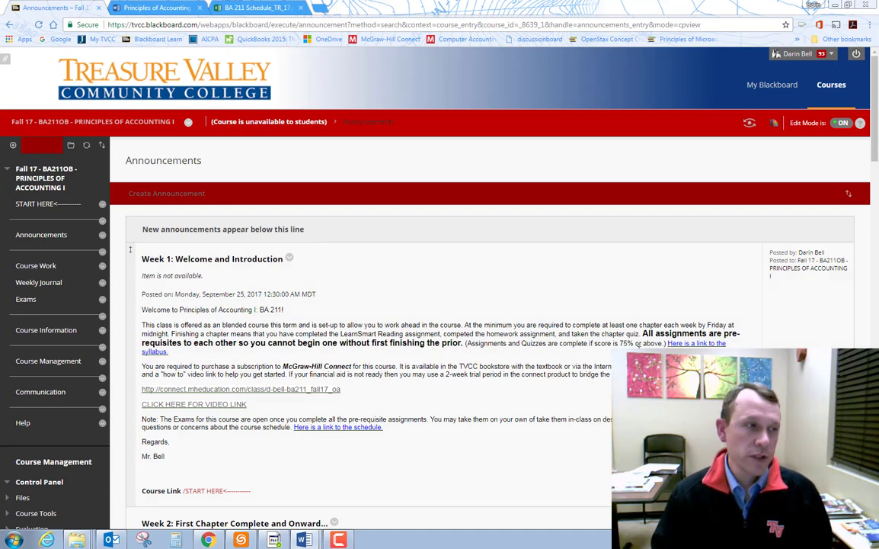
Review the Chapter 1. Accounting in Business folder in Course Work, then go to Weekly Journal.
click(36, 266)
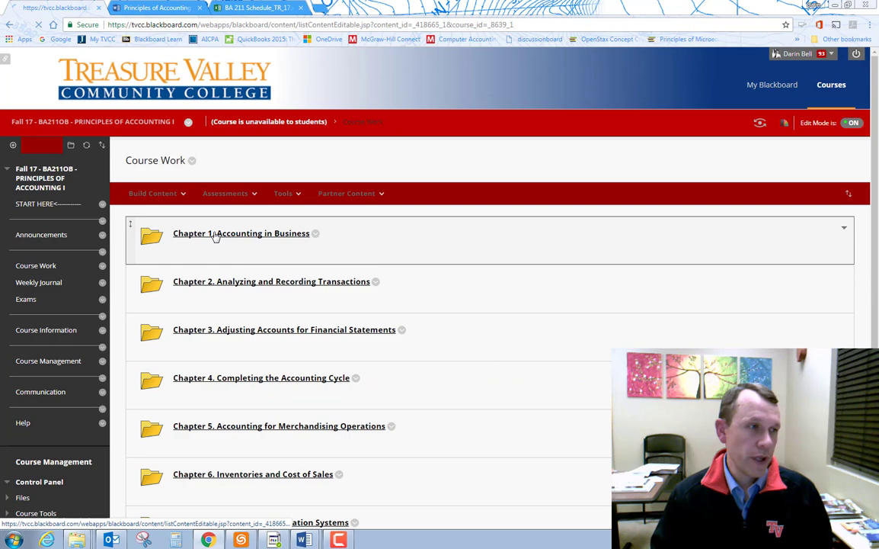
click(241, 233)
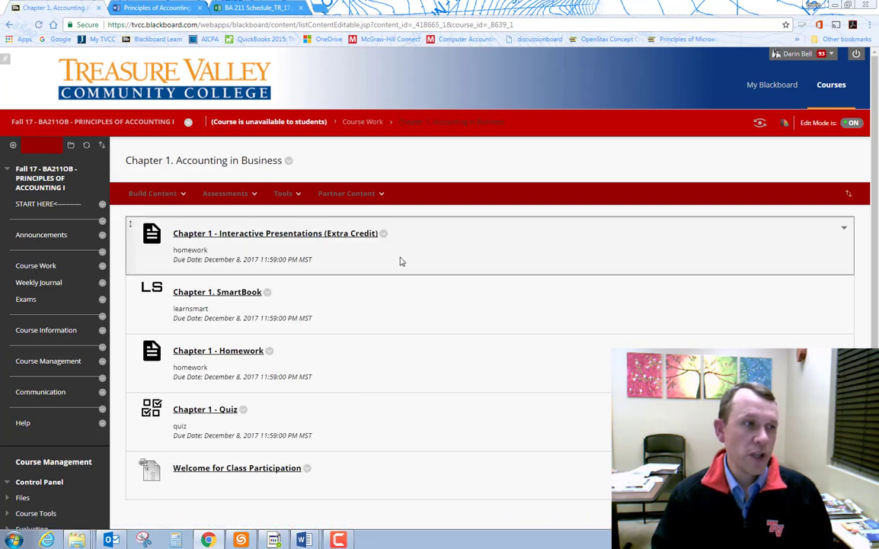
mouse_move(223, 303)
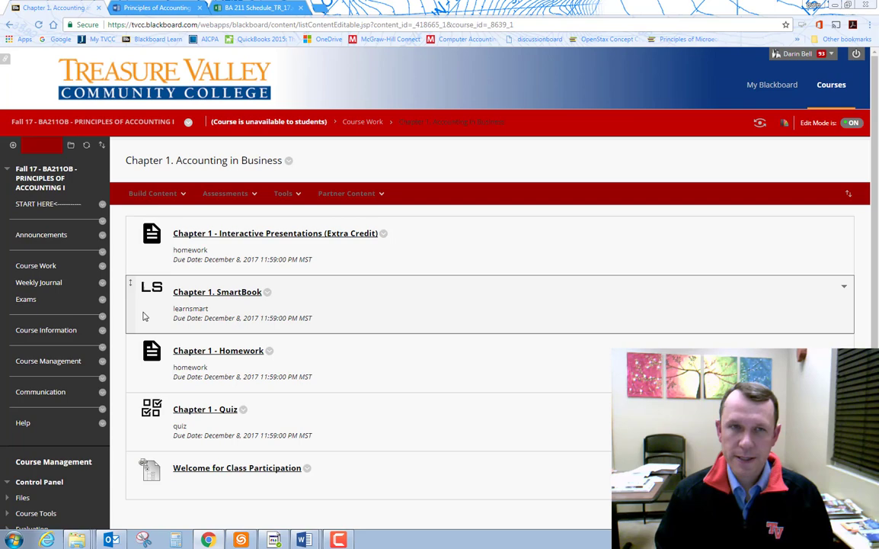
mouse_move(179, 327)
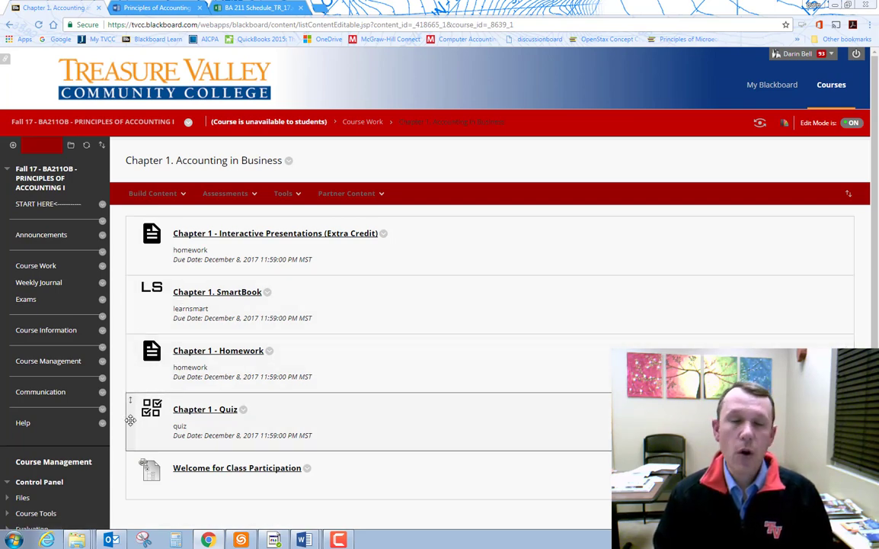
mouse_move(181, 417)
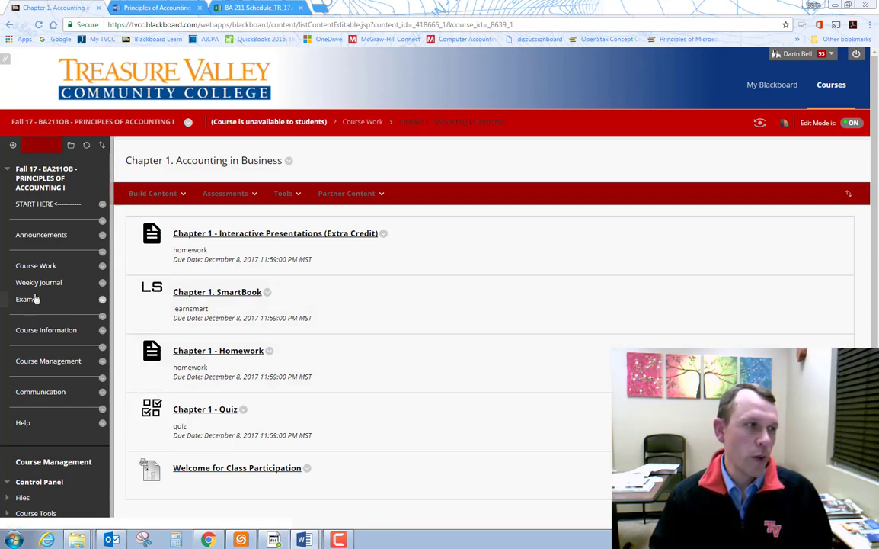
mouse_move(38, 282)
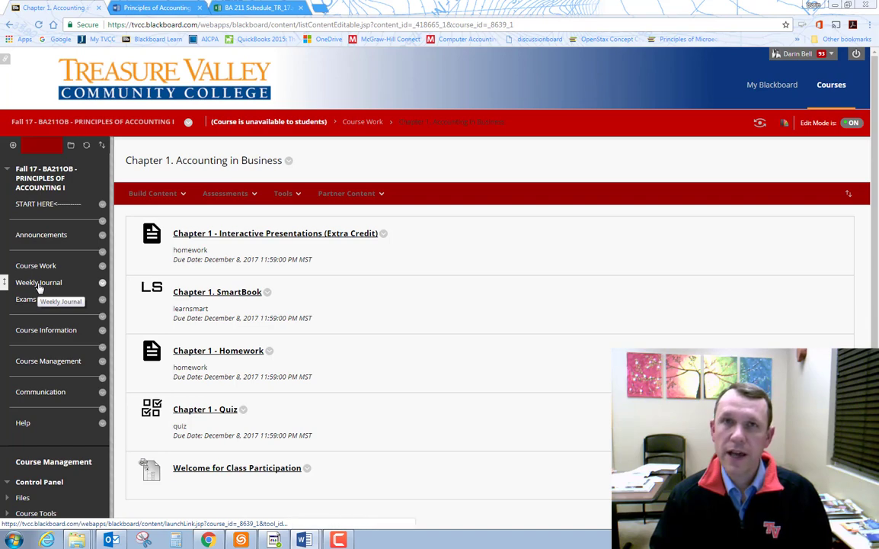
click(38, 282)
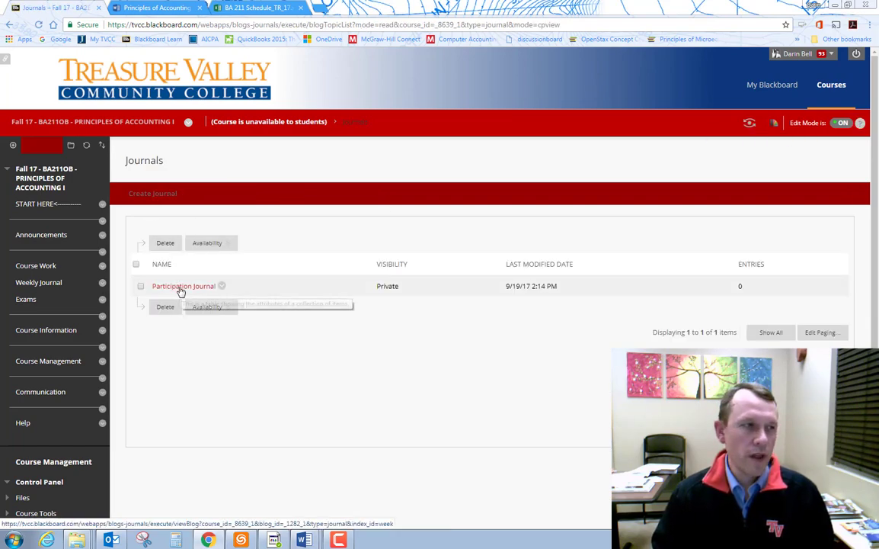
Open the Participation Journal, read its weekly instructions, and start a new entry.
click(183, 285)
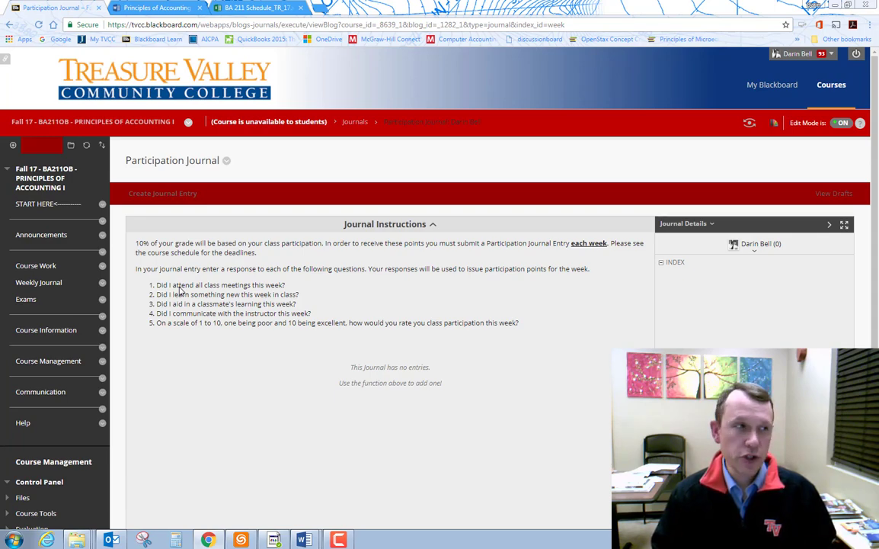
mouse_move(167, 200)
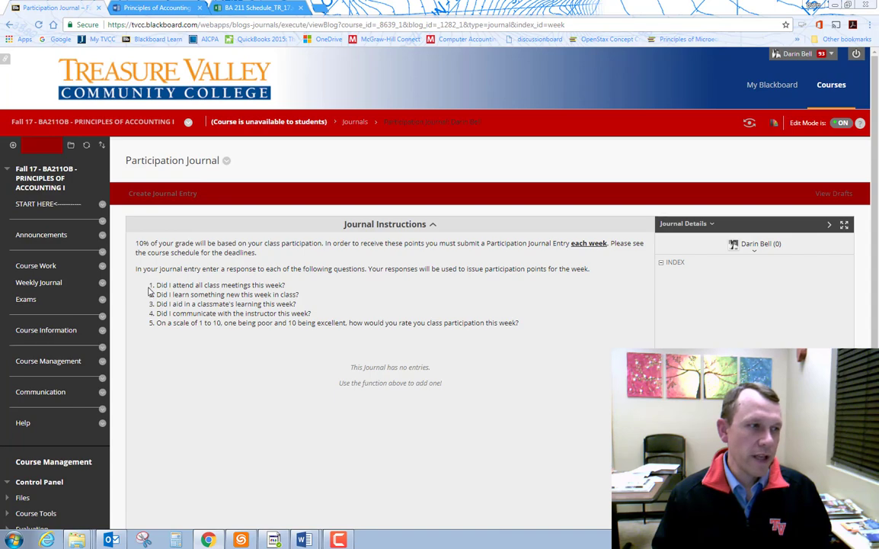
drag(152, 284, 259, 322)
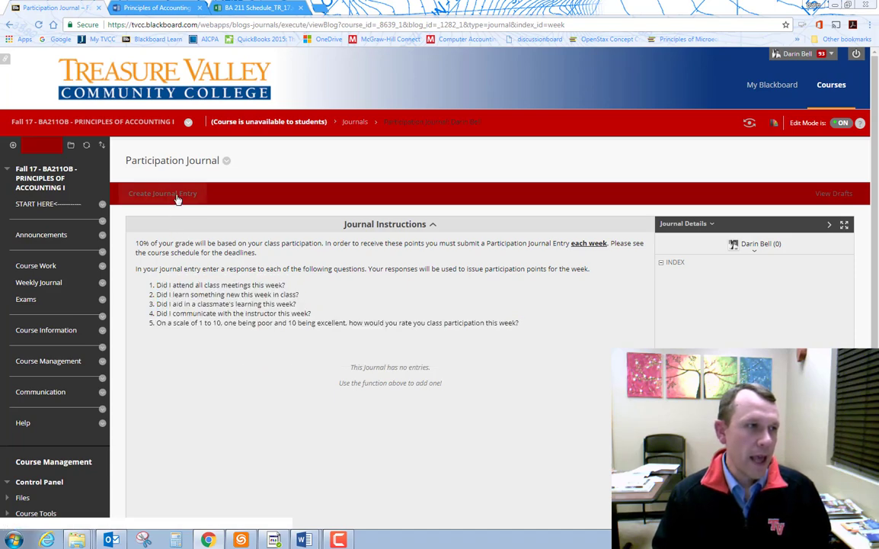
click(163, 193)
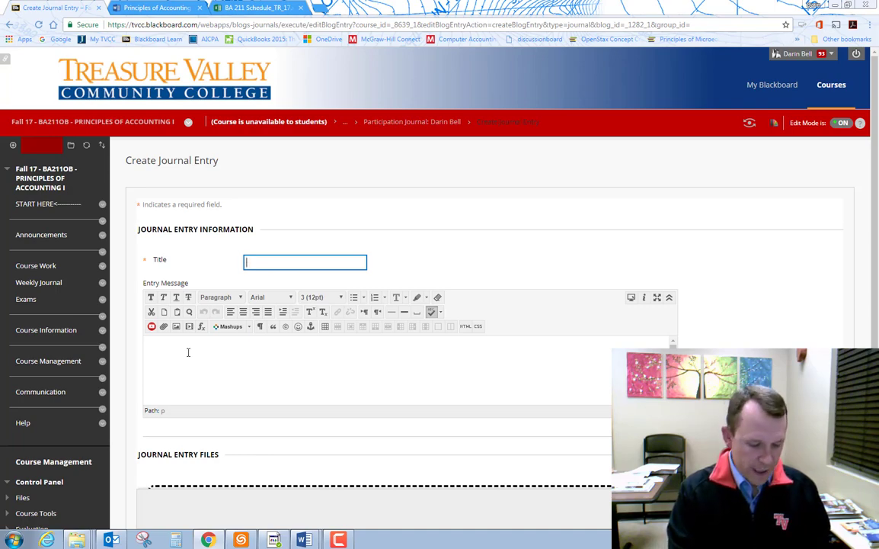
Title the journal entry 'Week 1 Entry' and answer the first question 'Yes I did.'.
text(Week 1 Entry)
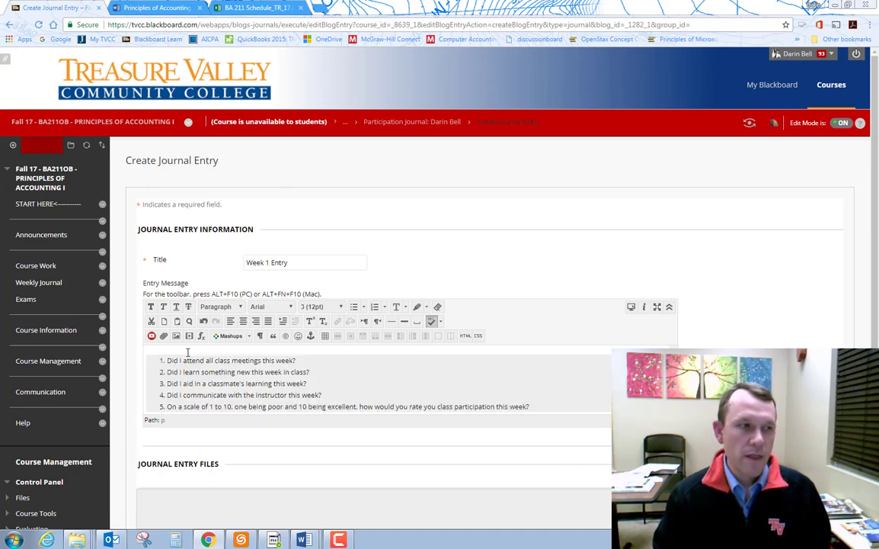
mouse_move(304, 359)
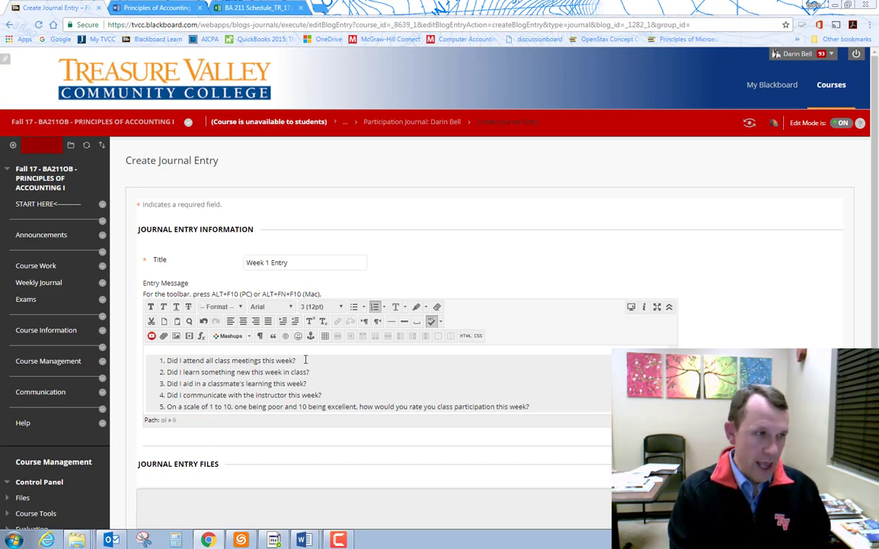
text(Yes)
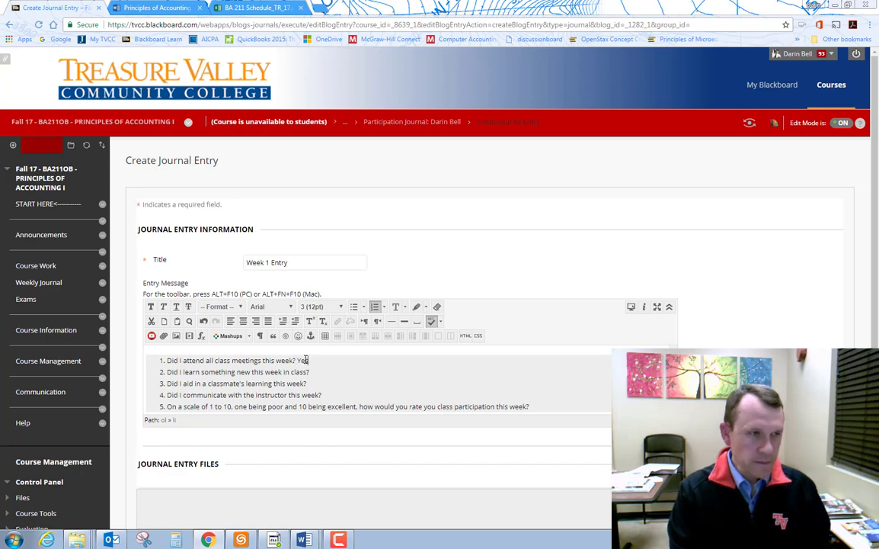
text(I did.)
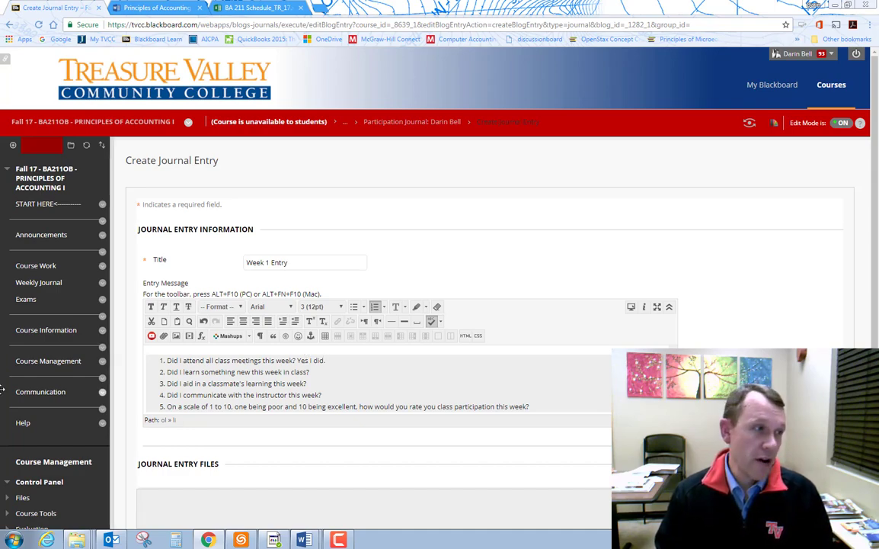
mouse_move(46, 330)
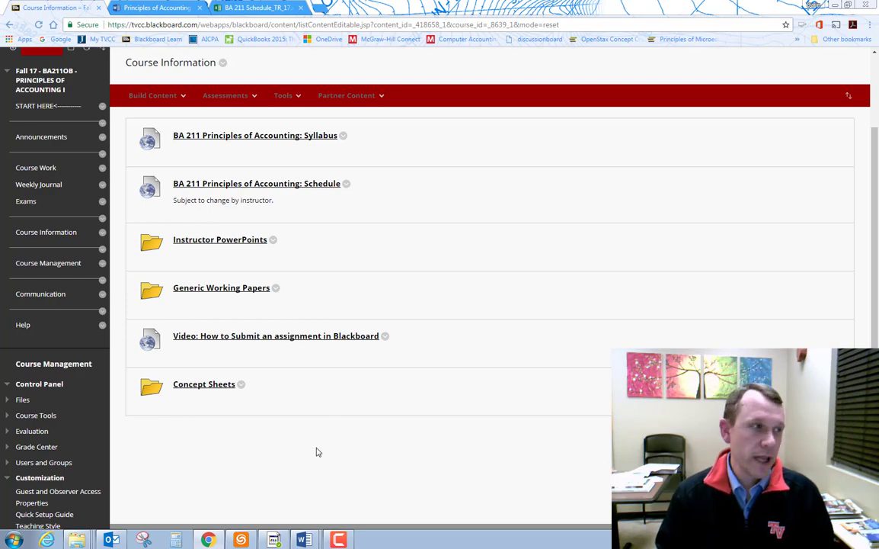
Visit Course Management, then return to the START HERE course area.
click(48, 262)
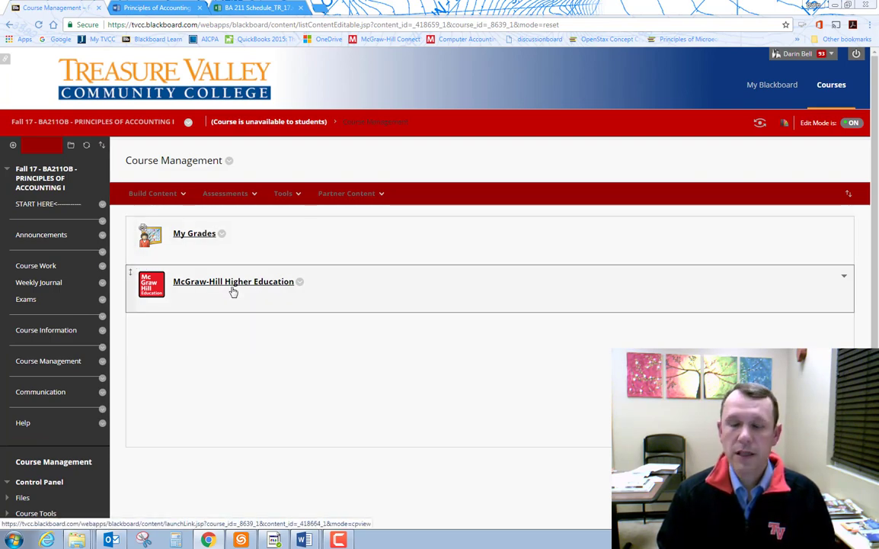
mouse_move(35, 265)
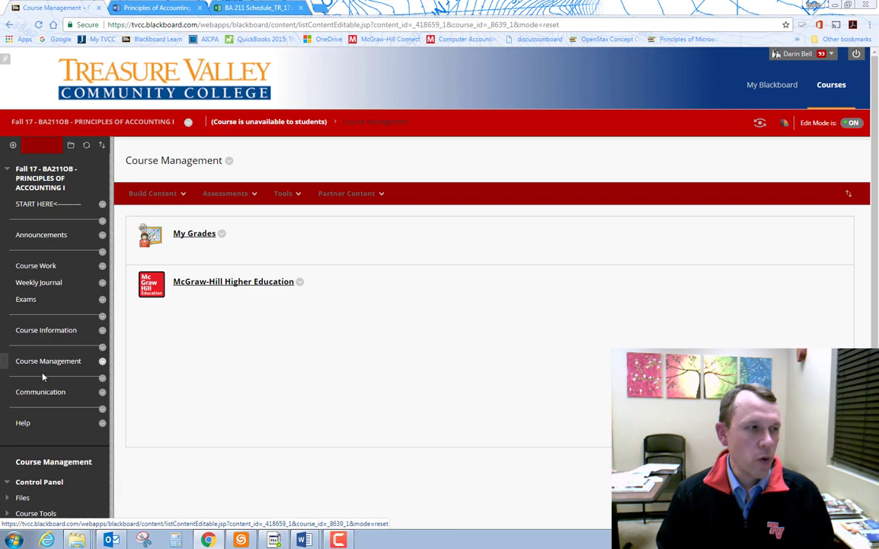
click(35, 203)
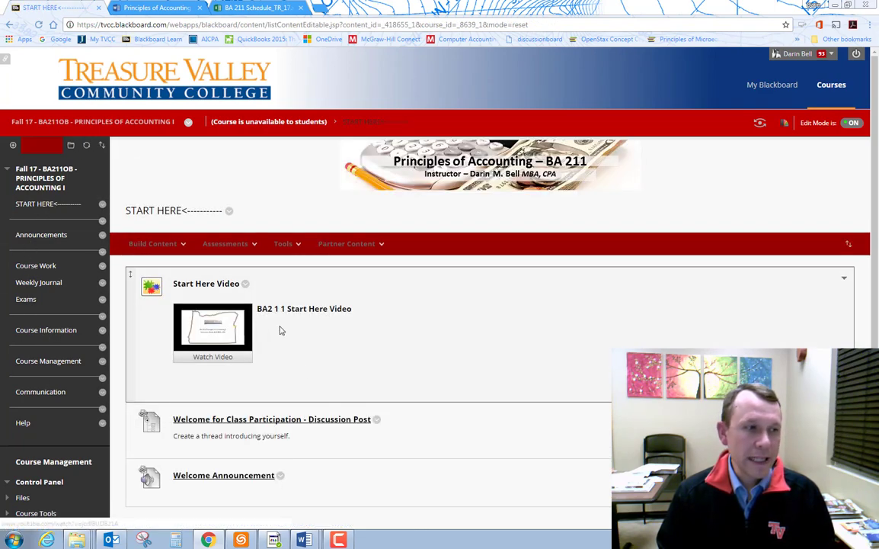
Open the Welcome Announcement and scroll down to the Week 1 Welcome and Introduction post.
click(273, 420)
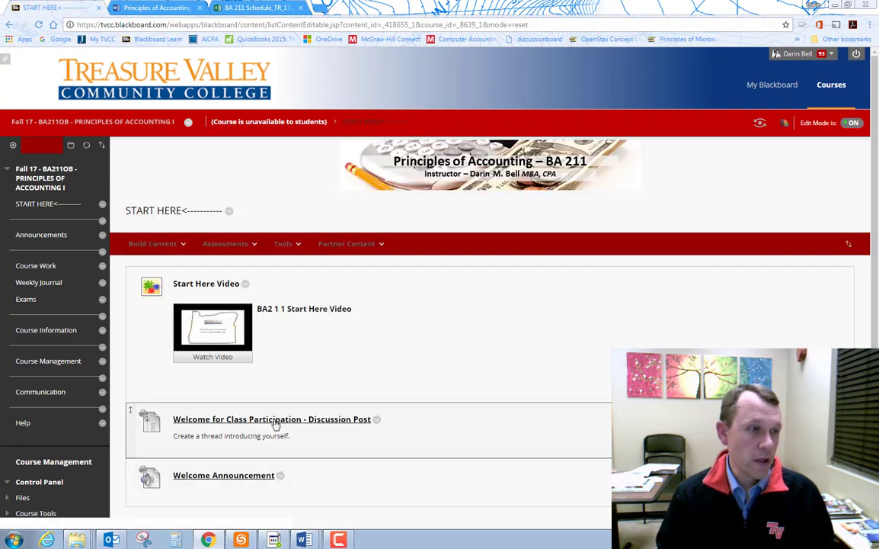
click(41, 234)
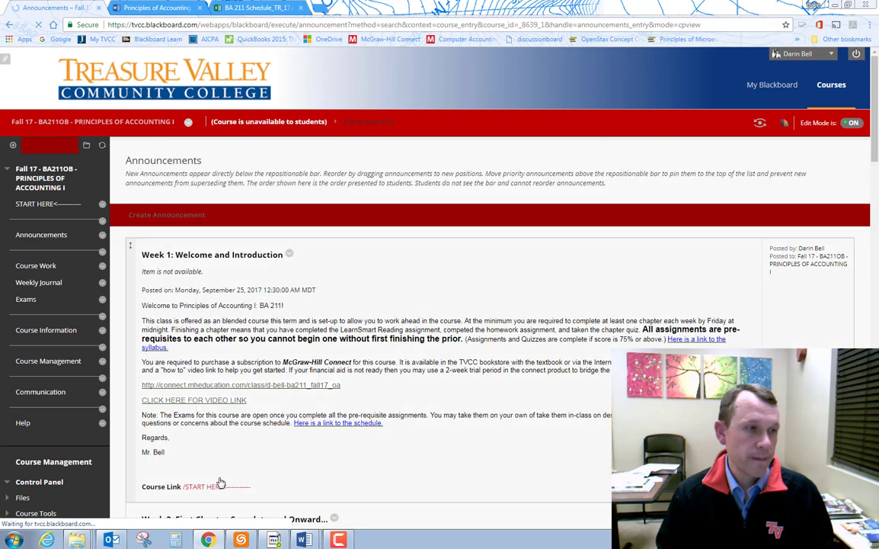
scroll(down, 3)
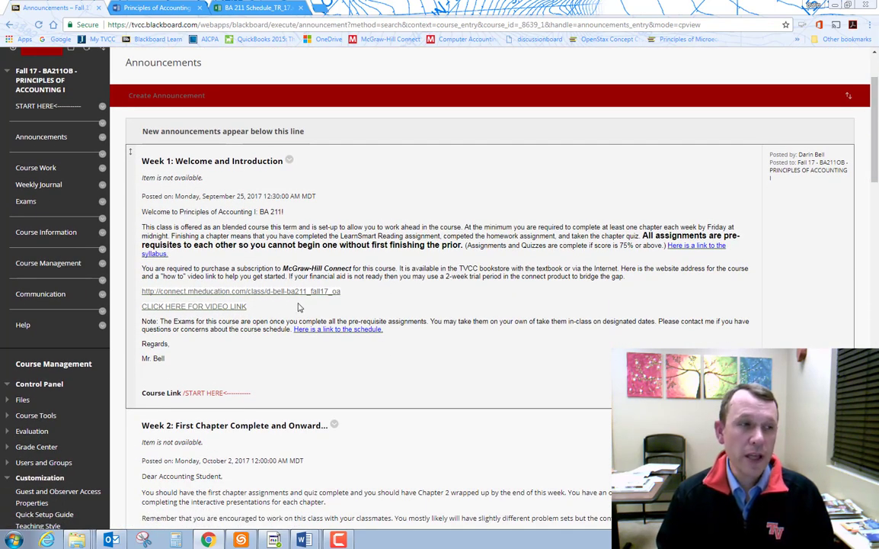
mouse_move(350, 301)
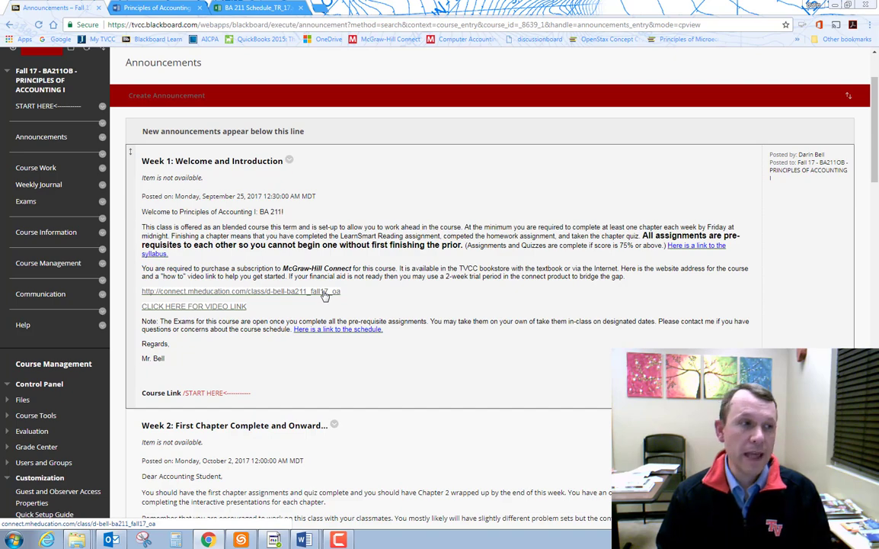
mouse_move(347, 294)
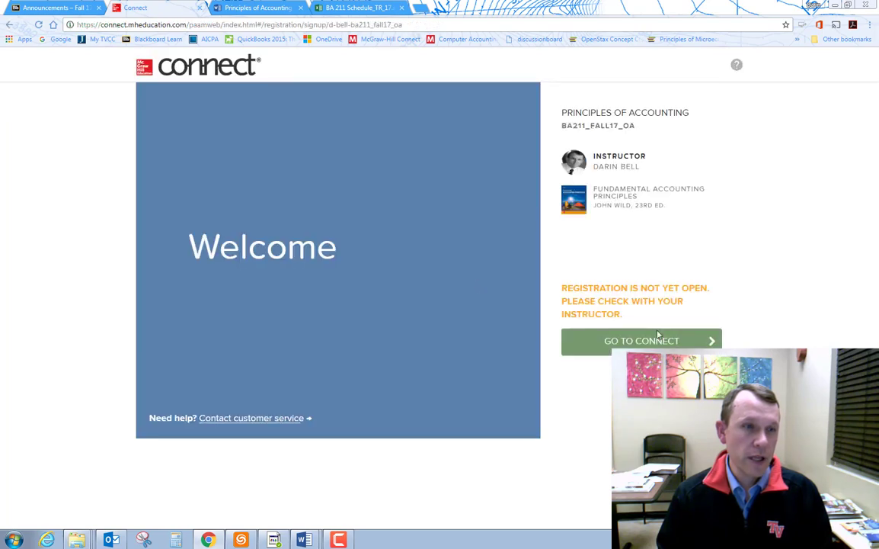
mouse_move(607, 261)
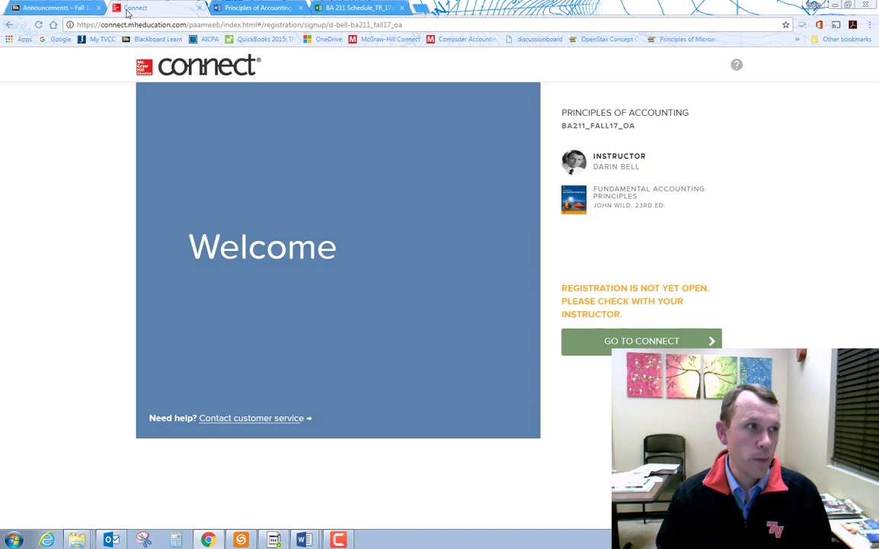
Close the BA211_FALL17_OA Connect registration tab to return to the announcements.
click(45, 8)
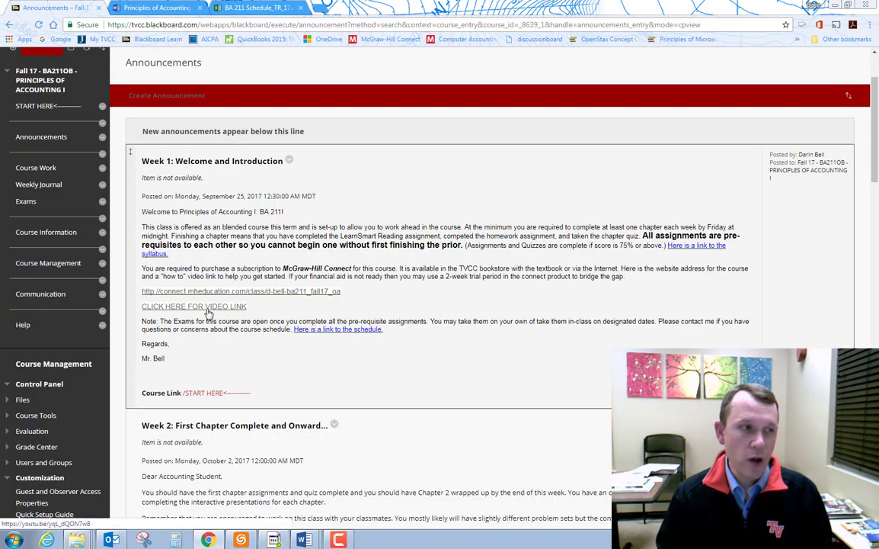